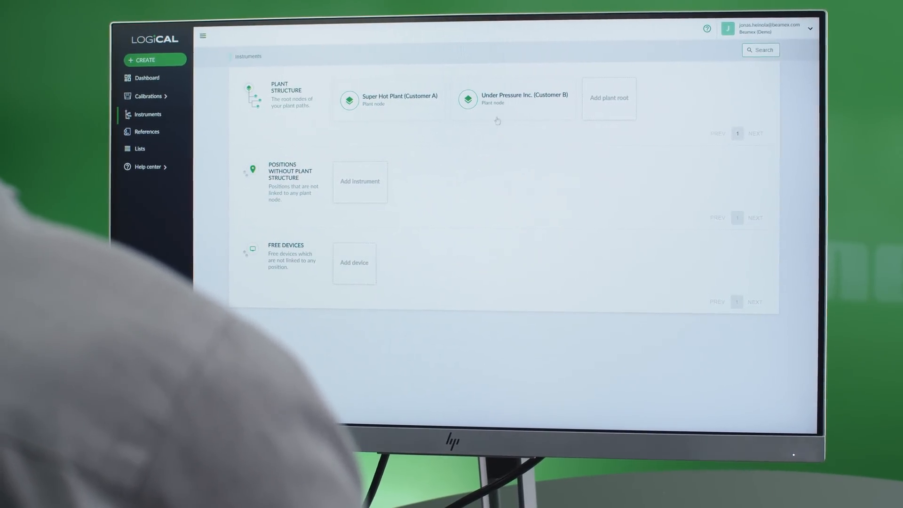
Walk through the Add instrument wizard for Under Pressure Inc. (Customer B): function, error limits, procedure
click(513, 99)
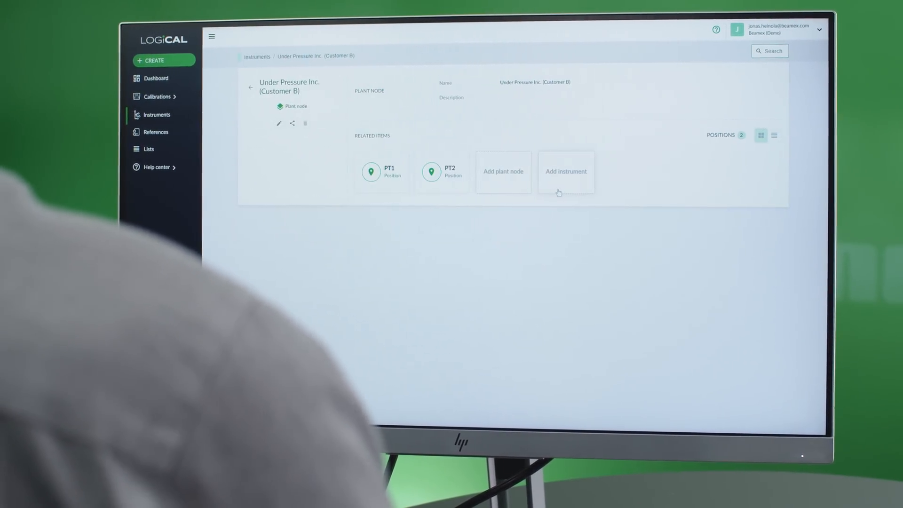
click(566, 172)
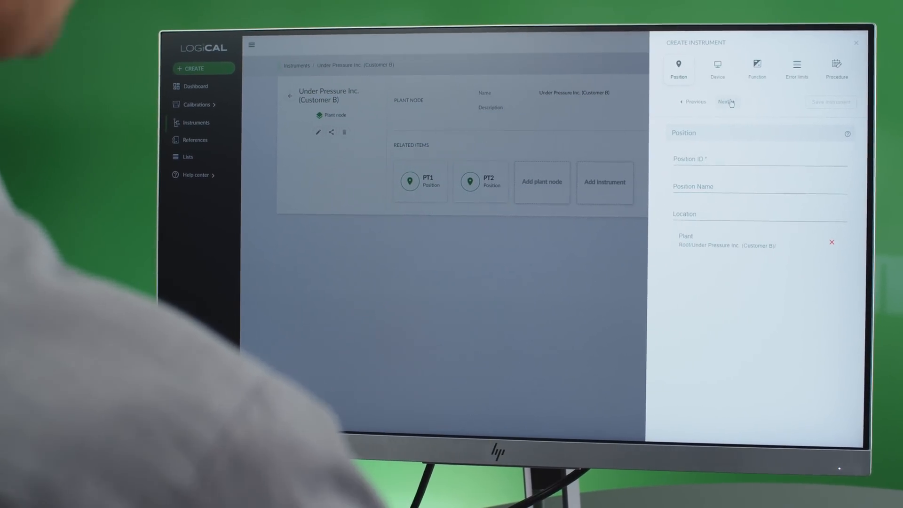
click(733, 102)
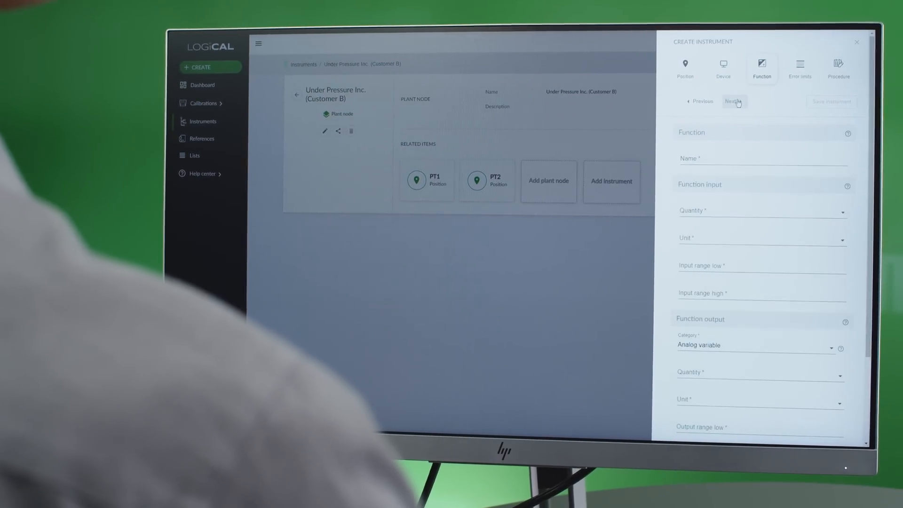
click(734, 101)
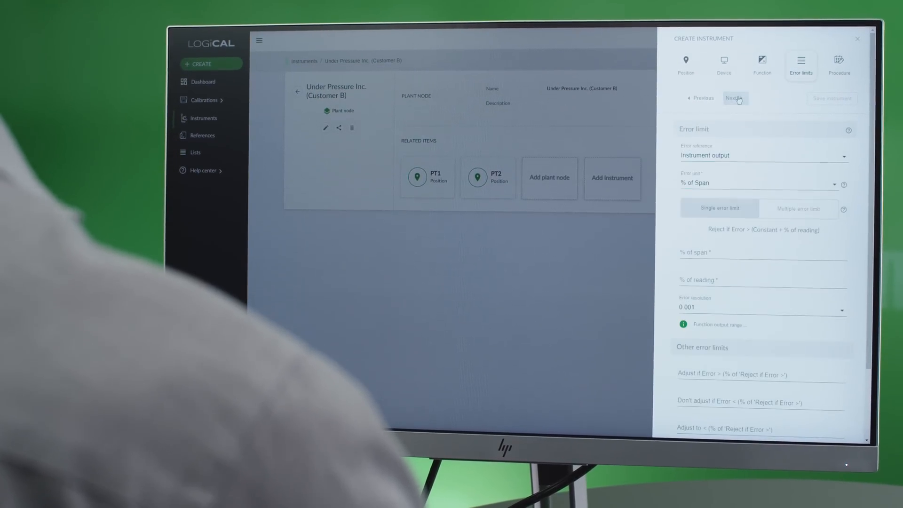
click(735, 98)
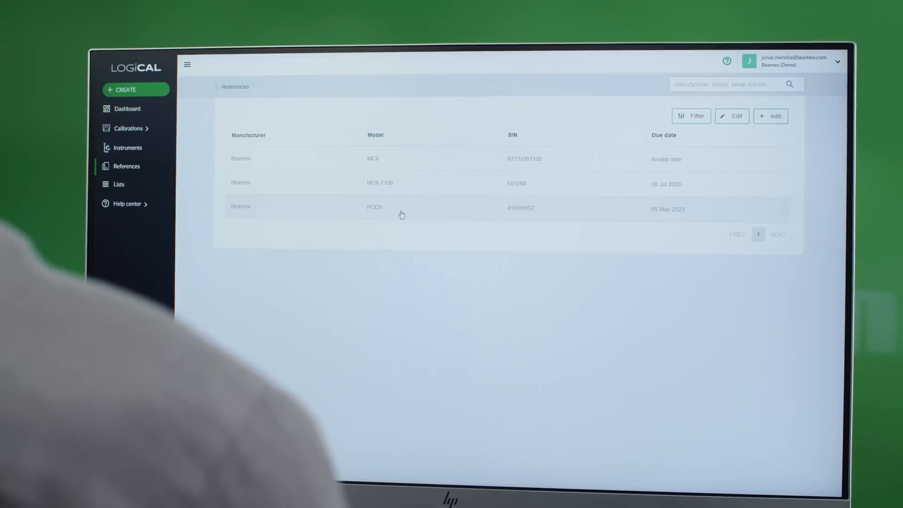
Reach the Download Apps page via Help center, listing the LOGiCAL sync client and bMobile 2
click(125, 203)
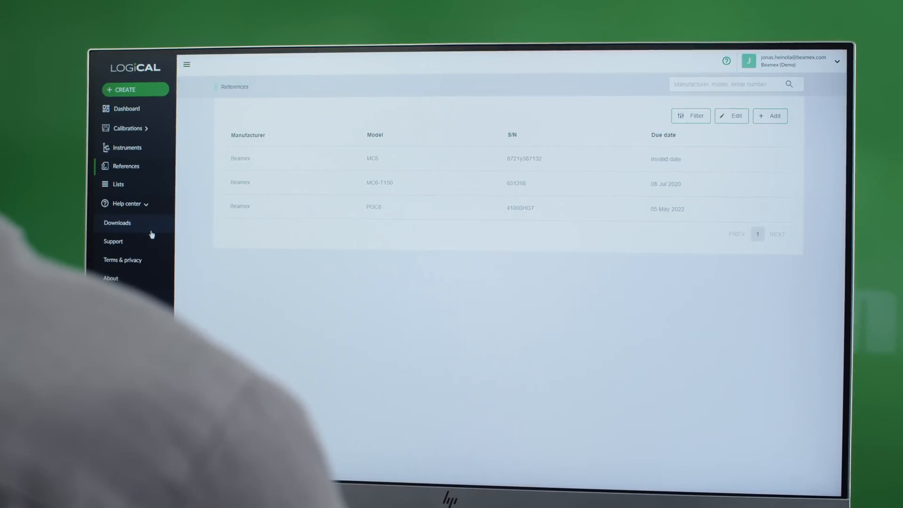
click(117, 224)
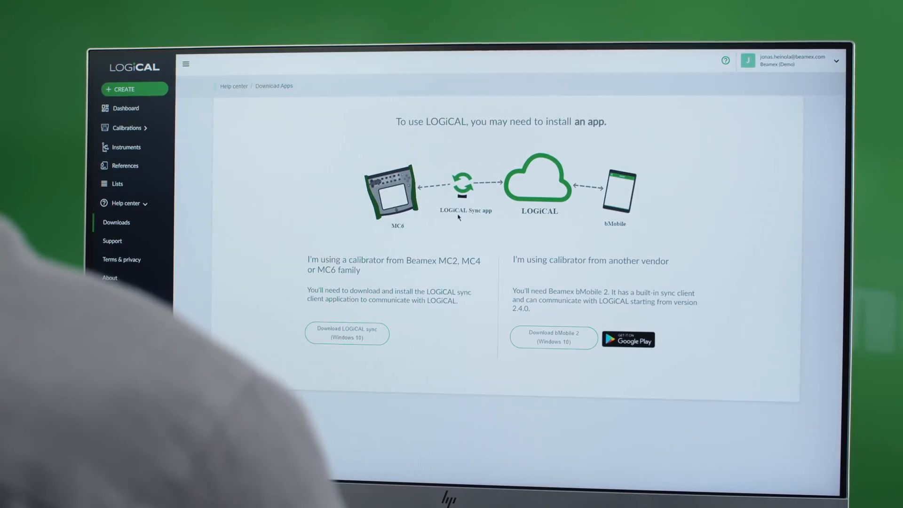
click(125, 127)
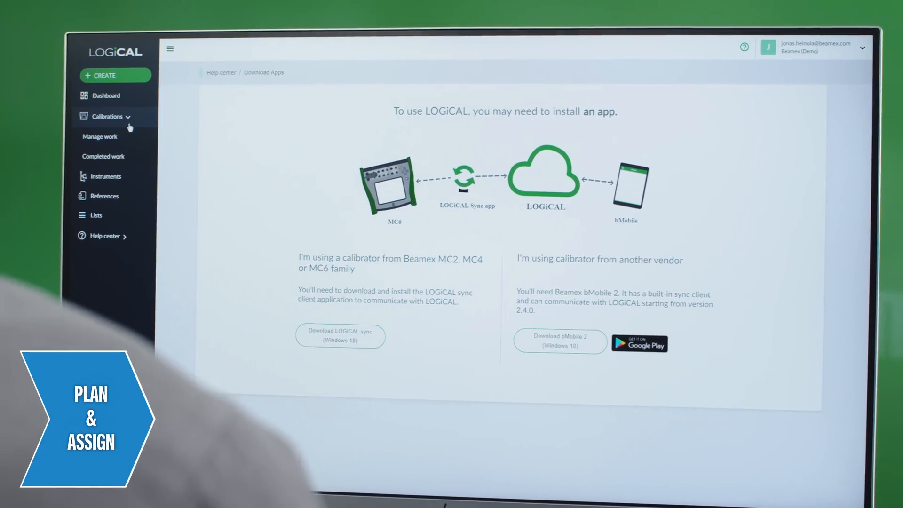
From Manage work, check out the PT1-10bar work and assign it to a user
click(100, 137)
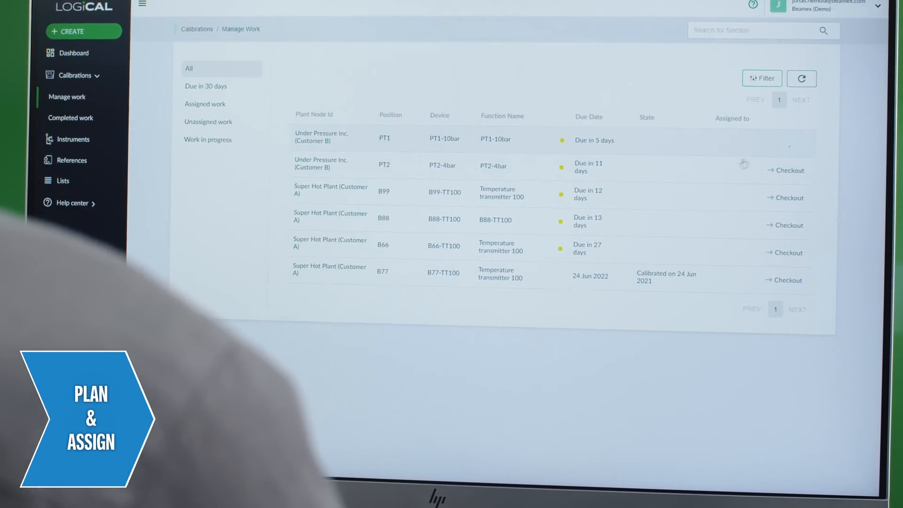
click(784, 170)
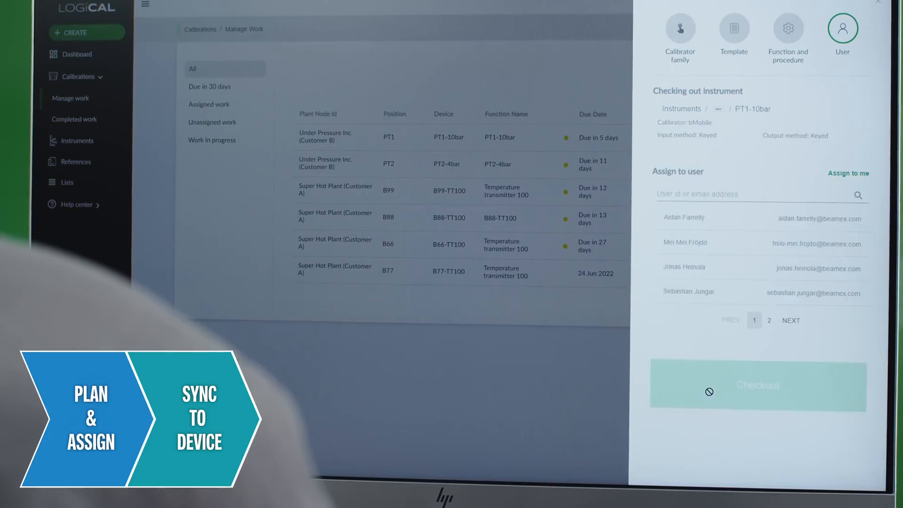
click(684, 267)
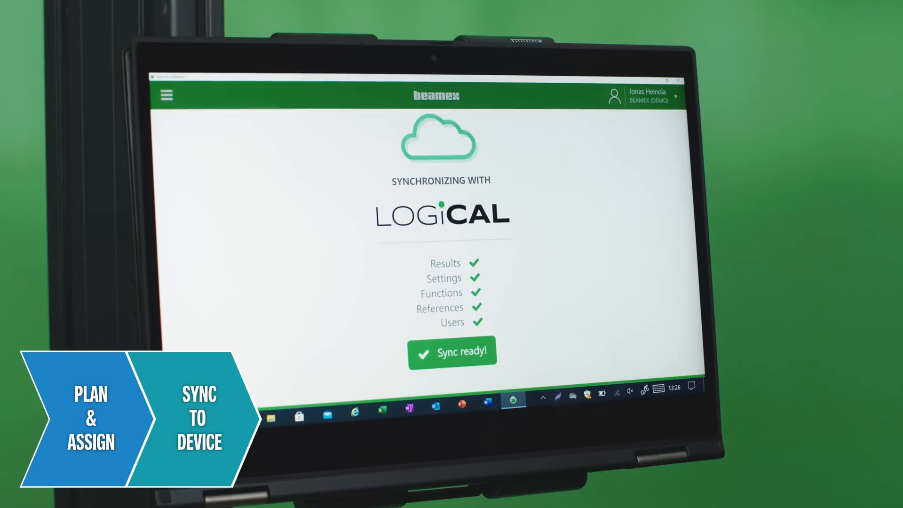
Dismiss the Sync ready summary and bring up the PT1-10bar task's three-point details
click(452, 352)
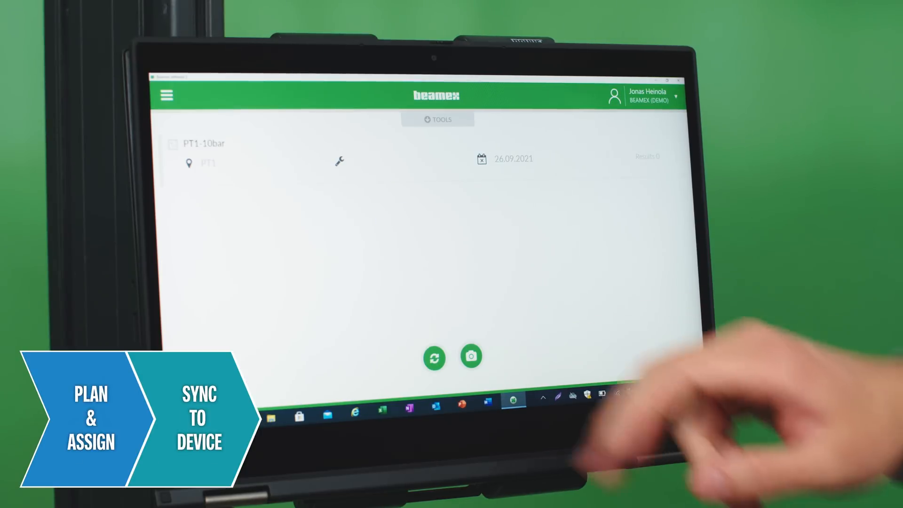
click(203, 143)
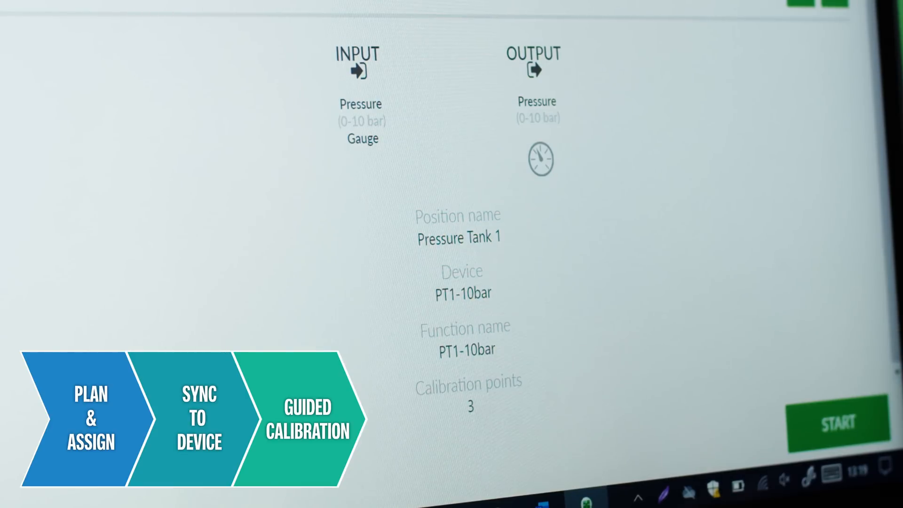
Start the guided calibration and record point 1 as 0.00 bar input, 0.00 bar output
click(838, 424)
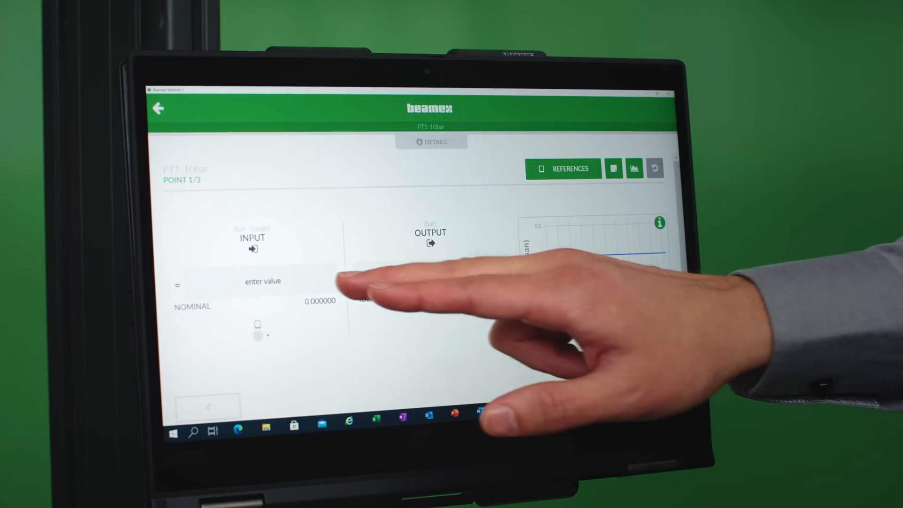
click(263, 282)
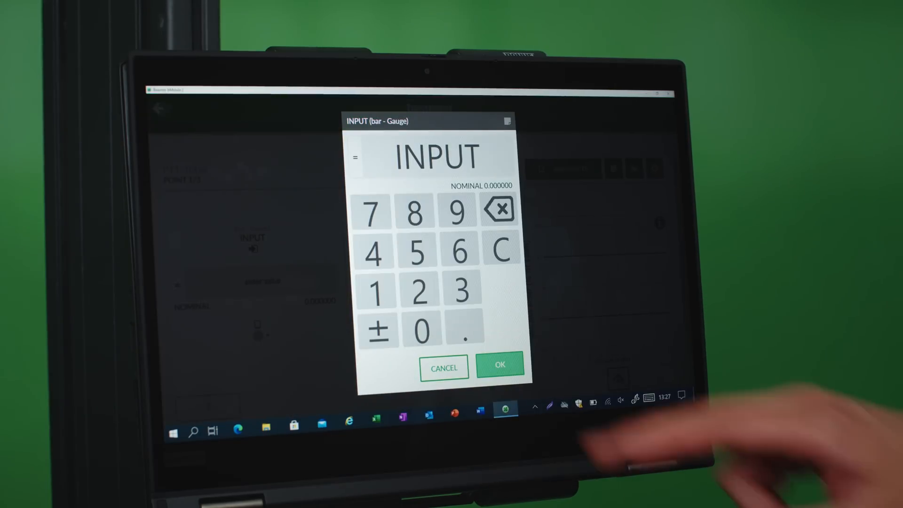
click(499, 367)
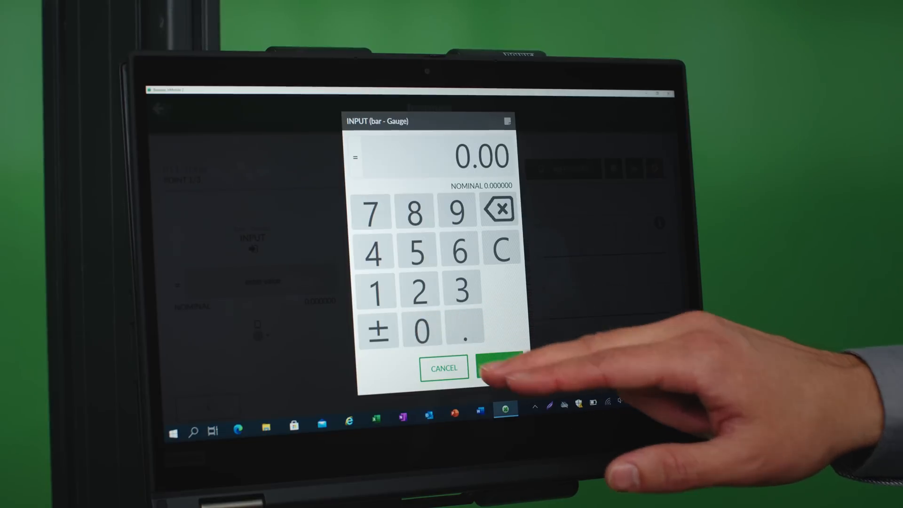
click(498, 368)
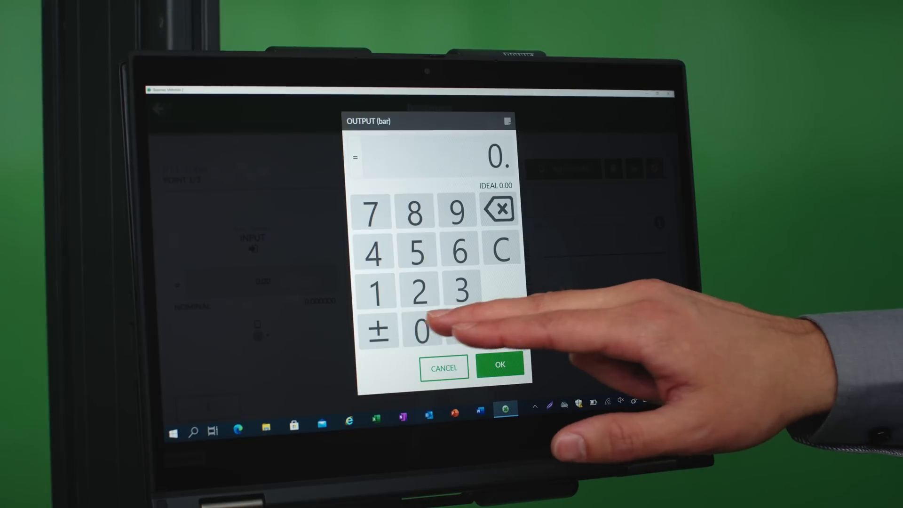
click(499, 366)
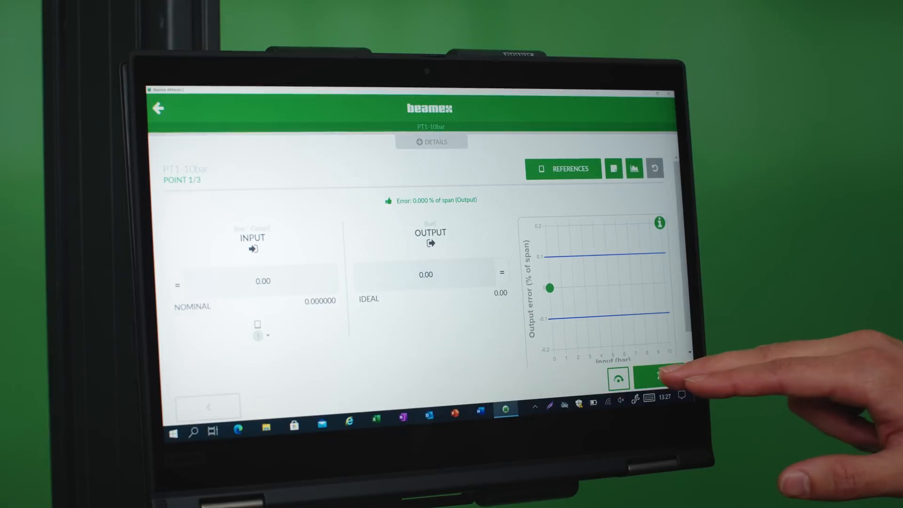
click(659, 378)
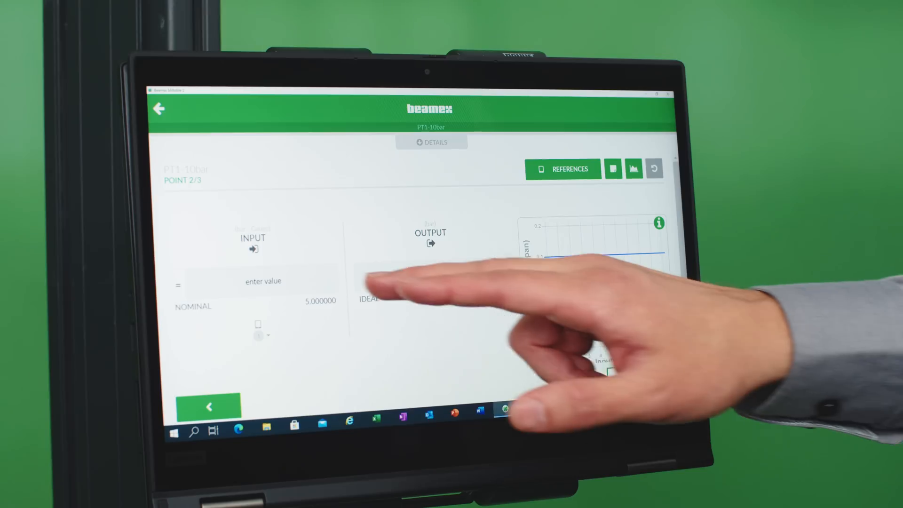
Record point 2 as 5 bar input with 5.00 bar output and advance to point 3
click(262, 281)
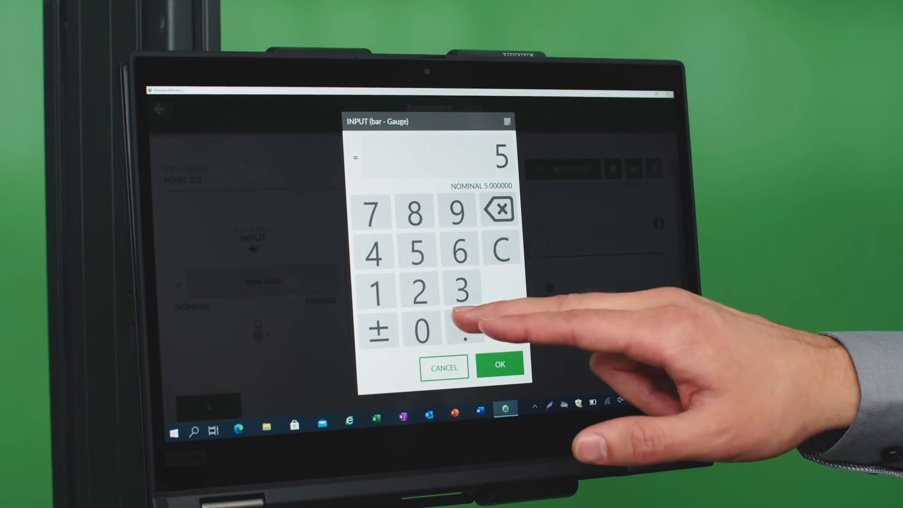
click(499, 365)
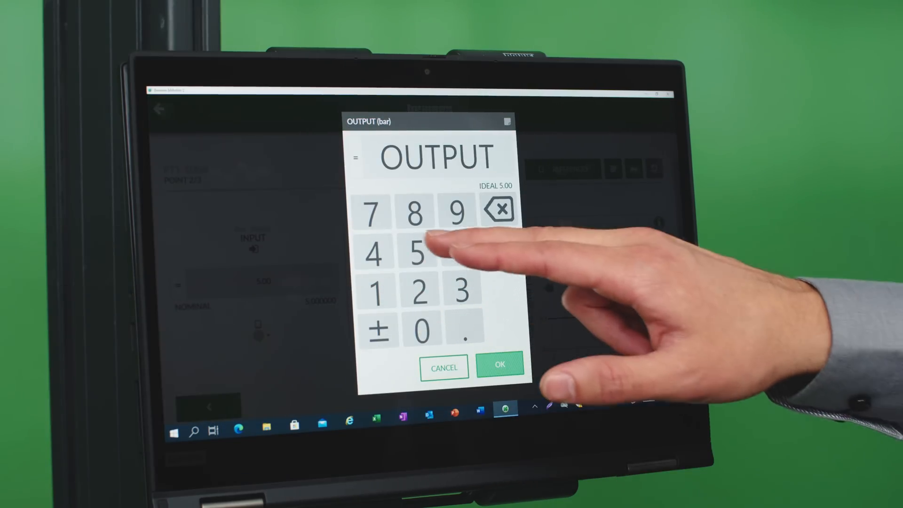
click(418, 254)
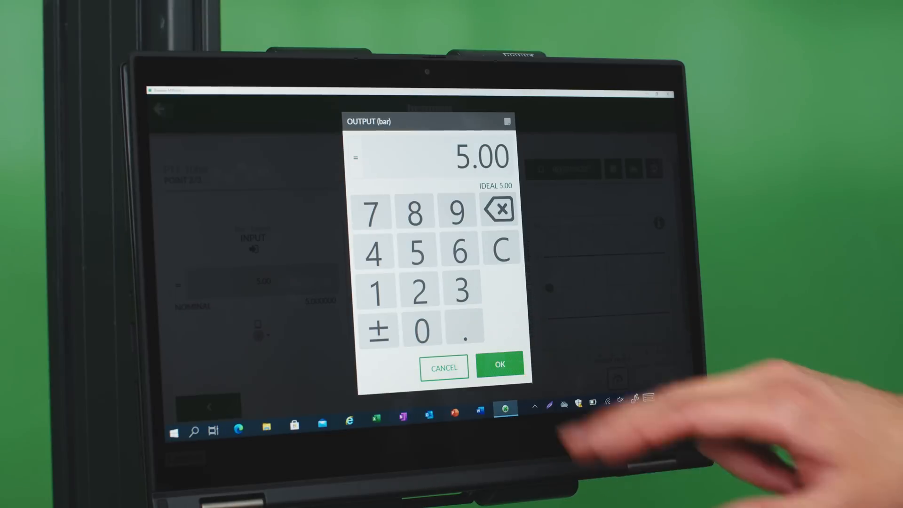
click(499, 368)
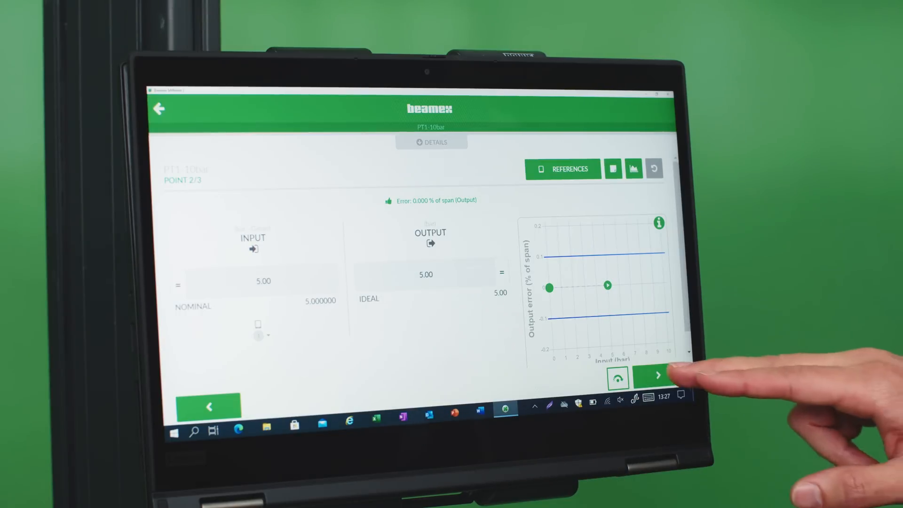
click(657, 376)
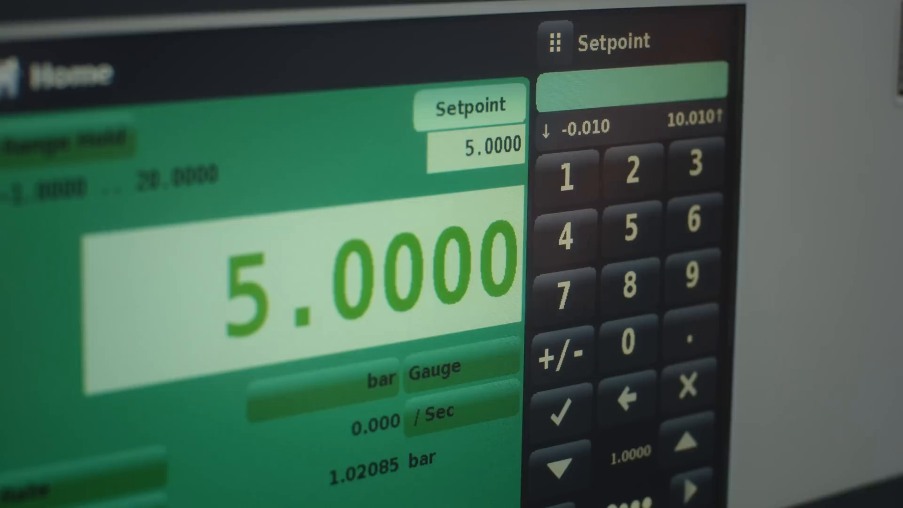
Key the next pressure setpoint into the POC8 controller's keypad
click(566, 174)
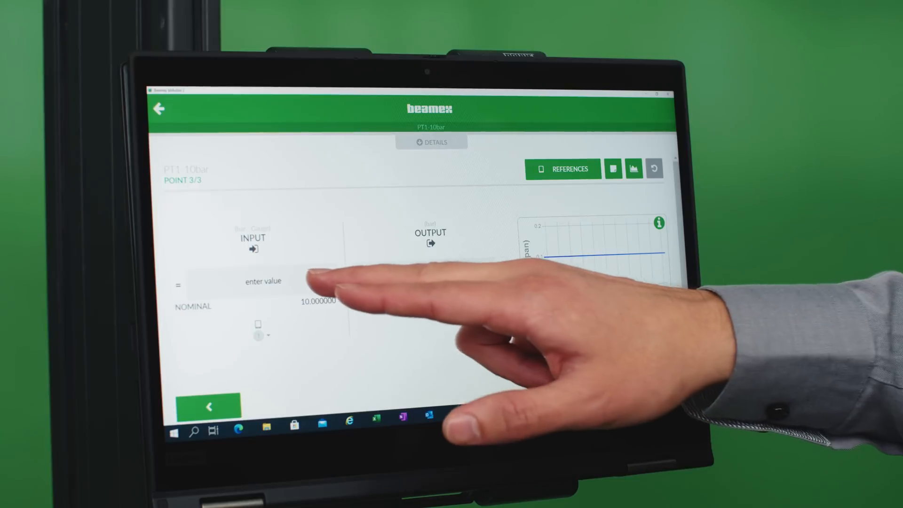
Record point 3 as 10 bar input with 10.00 bar output and save the calibration
click(263, 281)
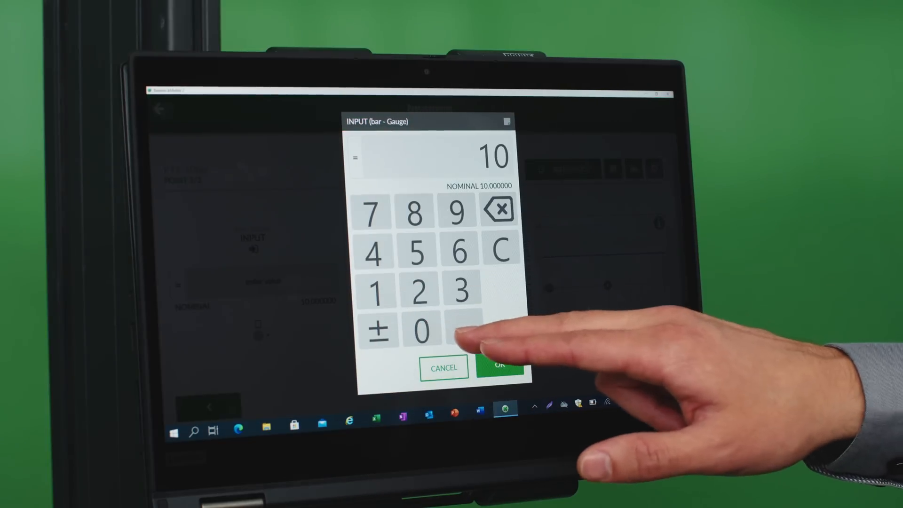
click(499, 367)
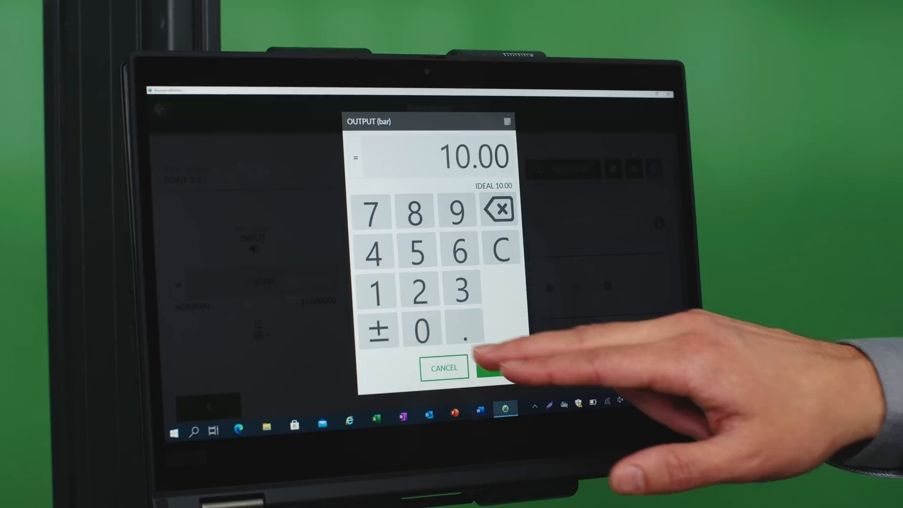
click(492, 368)
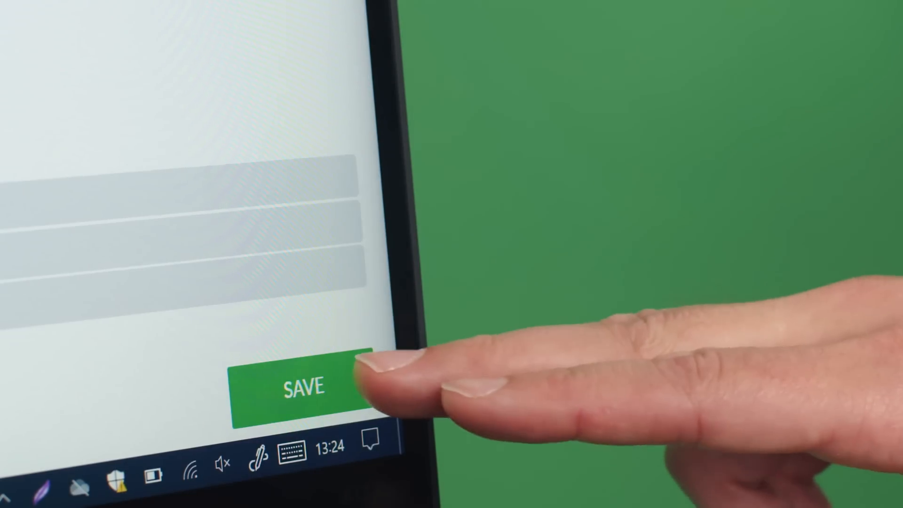
click(302, 386)
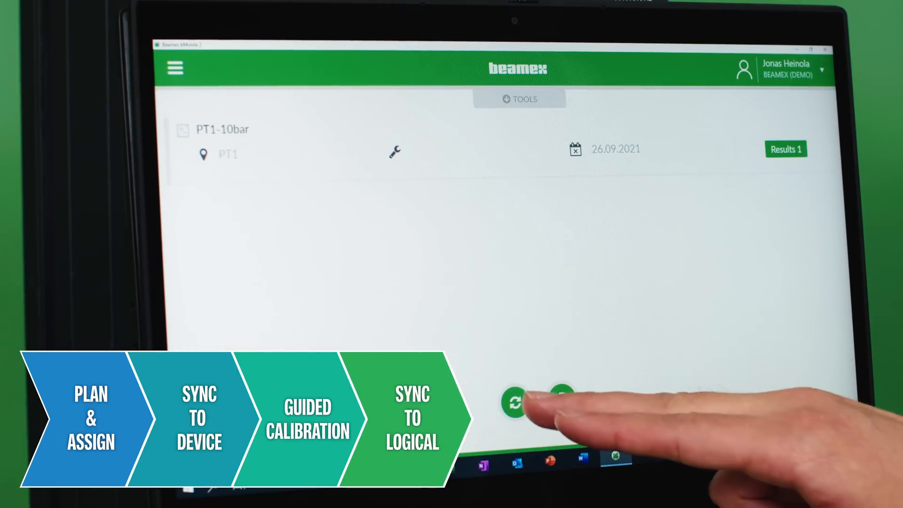
Sync the saved PT1-10bar result from the work list back to LOGiCAL
click(513, 402)
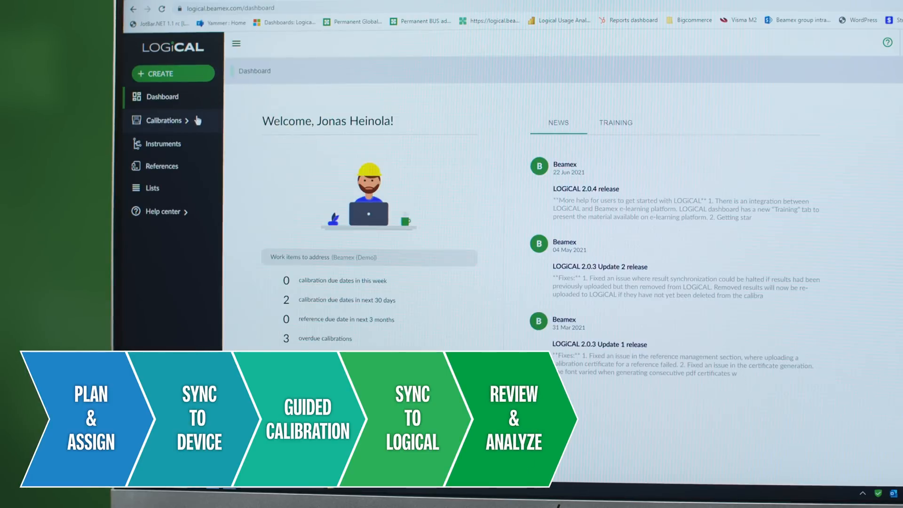
In Completed work, start printing the certificate for the first PT1-10bar result
click(165, 121)
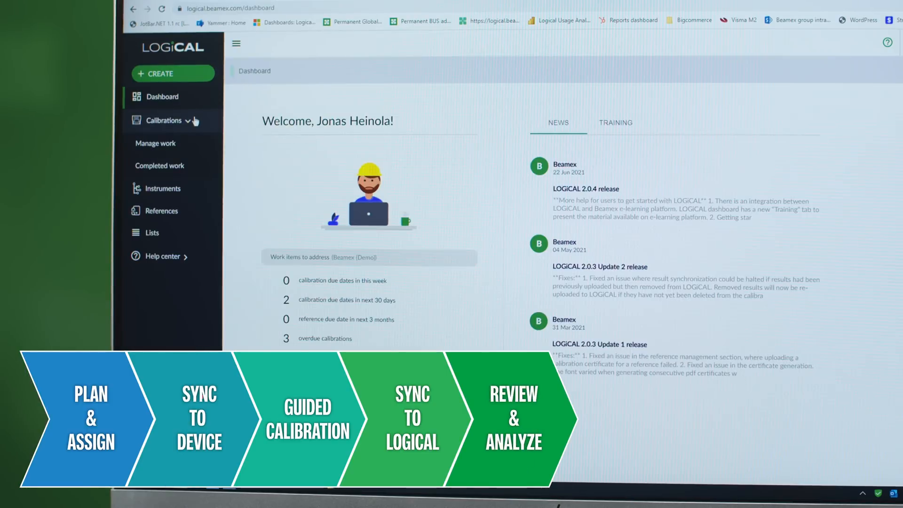
click(160, 166)
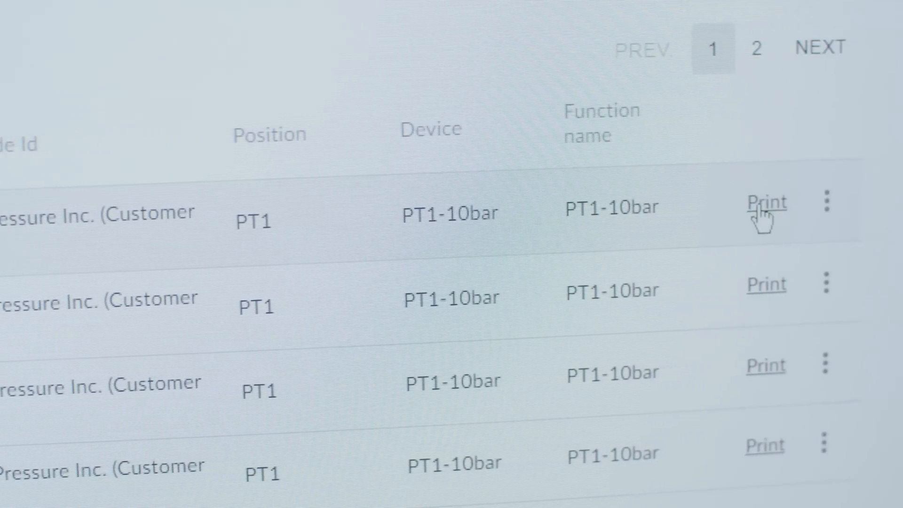
click(766, 204)
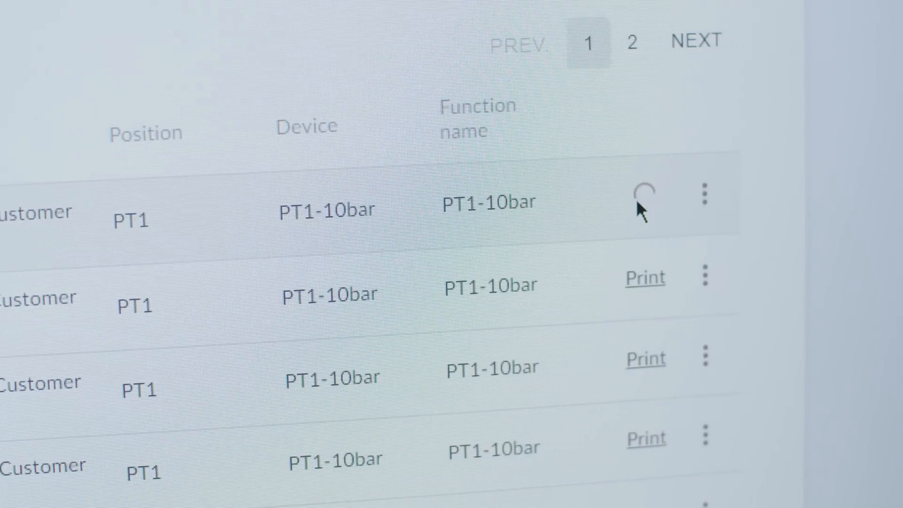